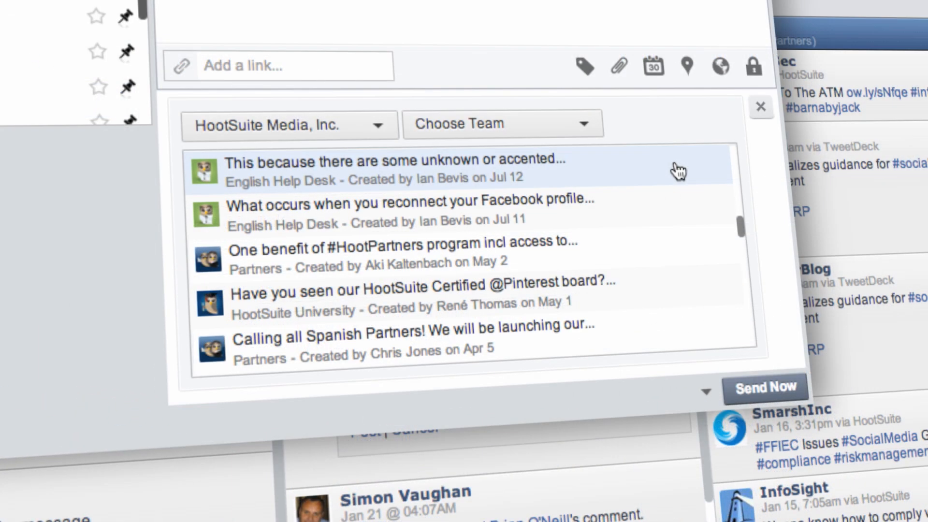
- Write a flight-deal message with [no]%, [location] and [link] placeholders, then open the save options
{"action": "scroll", "scroll_direction": "down", "scroll_amount": 3}
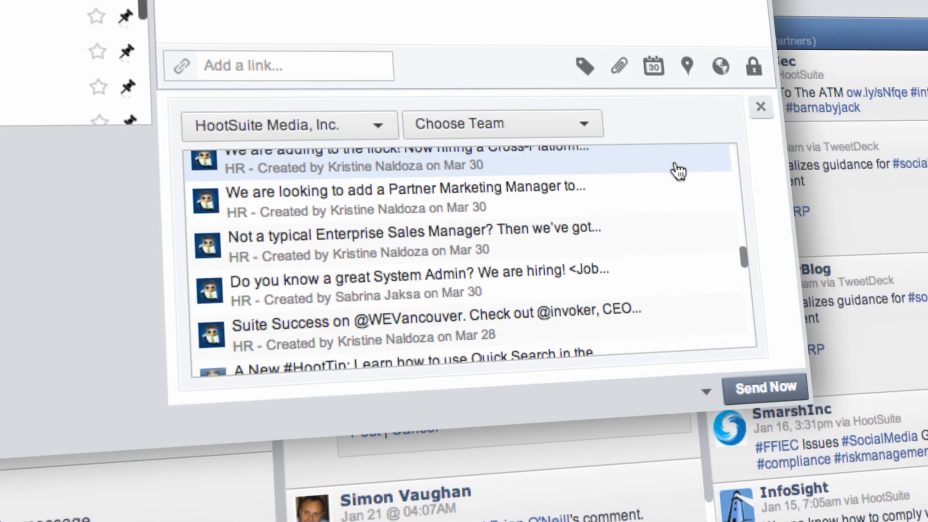
{"action": "scroll", "scroll_direction": "down", "scroll_amount": 3}
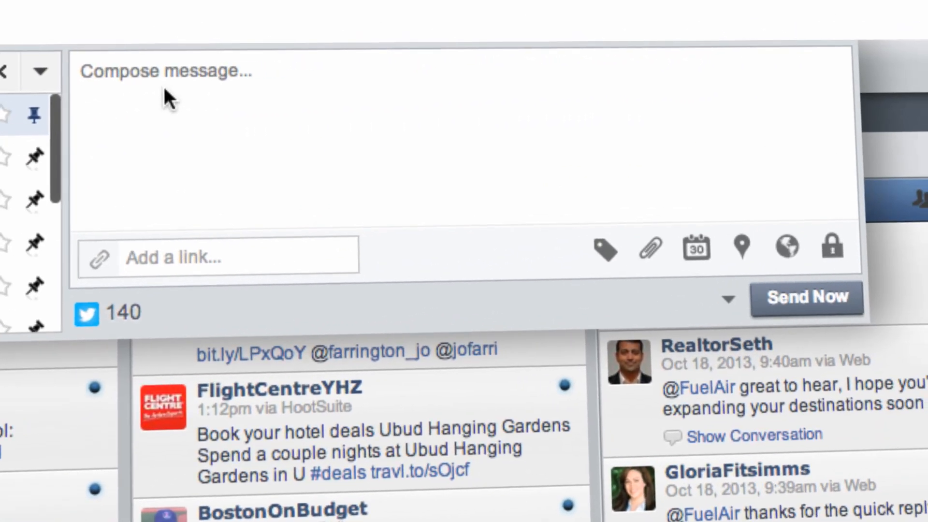
{"action": "type", "text": "Did you know we are giving out a a [no]% deal for flights to and from [location]. Check it out here [link]"}
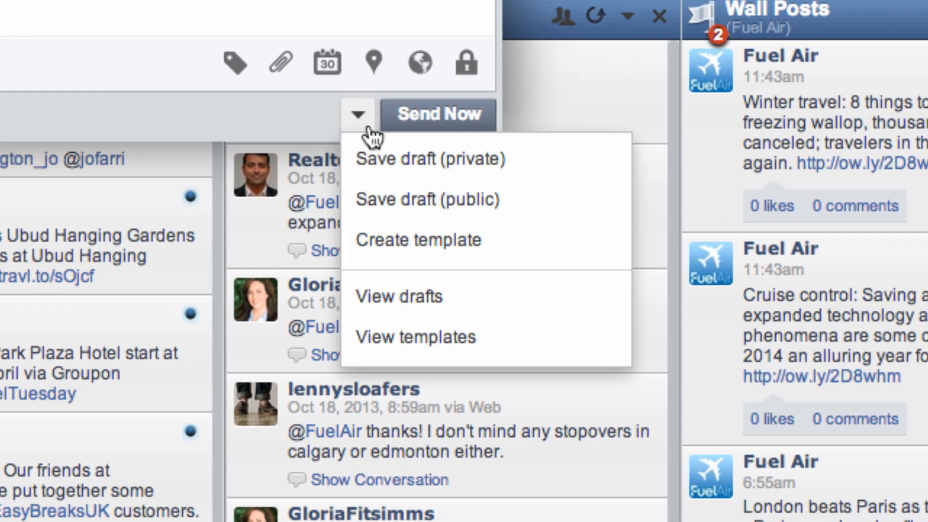
{"action": "mouse_move", "coordinate": [374, 208]}
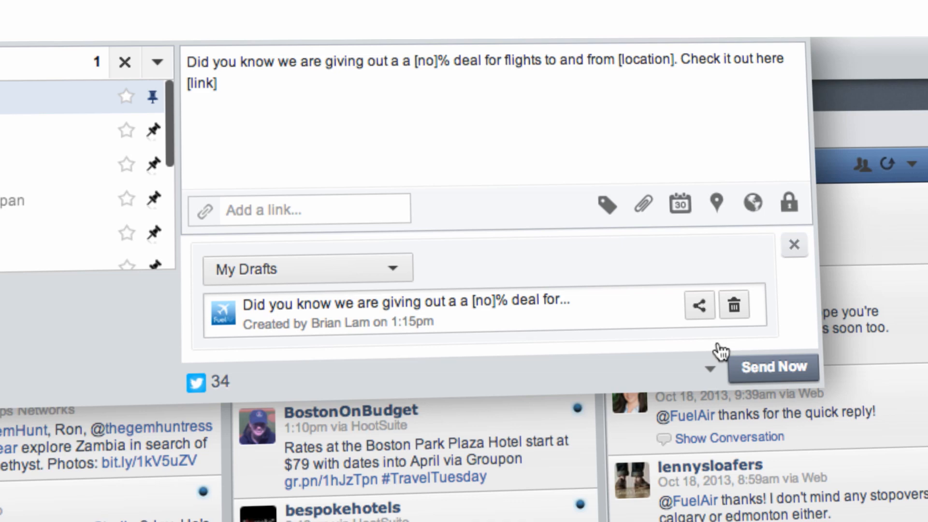
{"action": "left_click", "coordinate": [712, 368]}
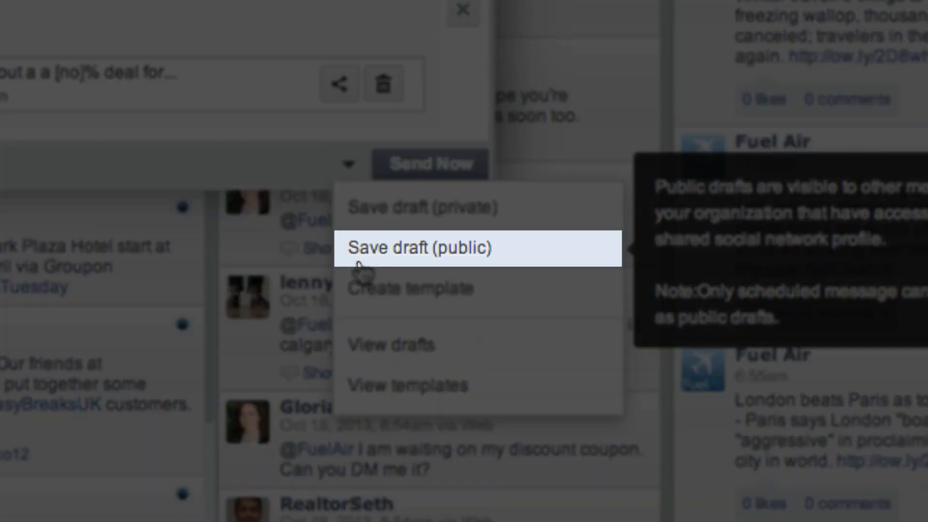
- Save the deal message as a public draft and select it from View templates
{"action": "left_click", "coordinate": [419, 248]}
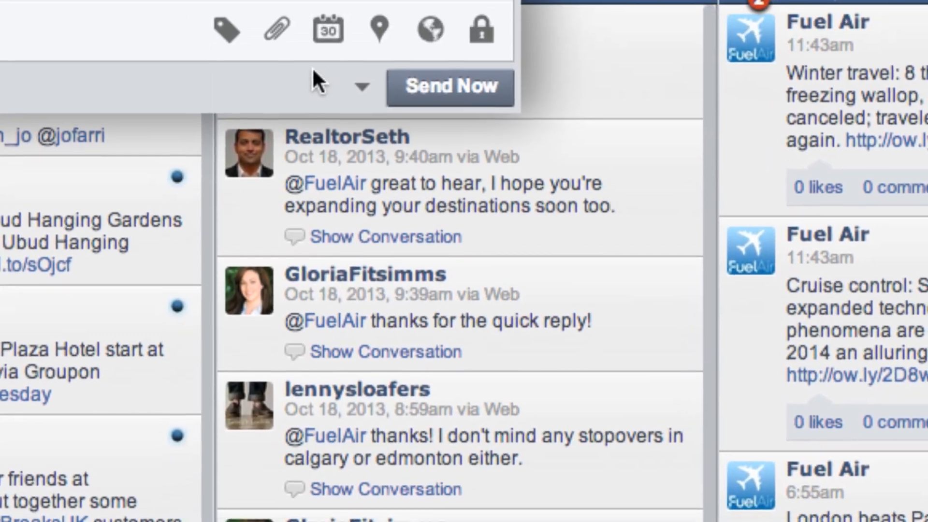
{"action": "left_click", "coordinate": [364, 88]}
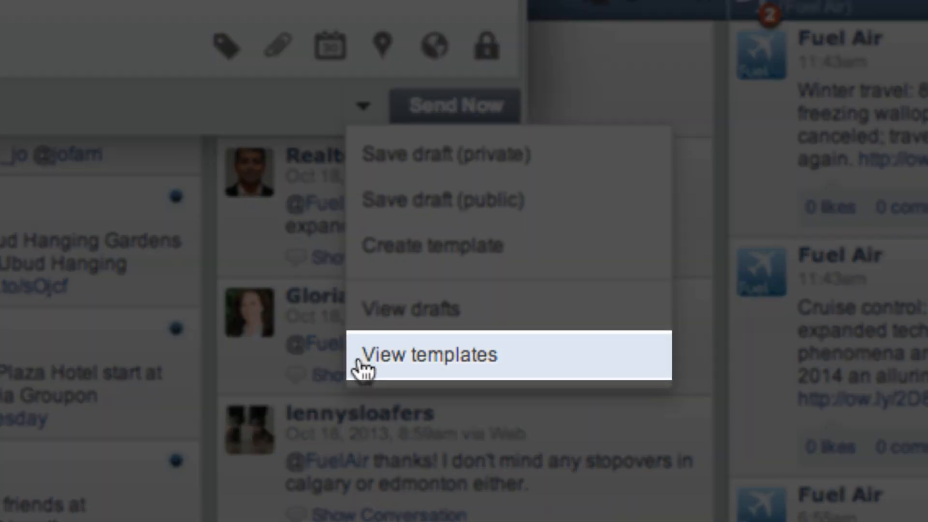
{"action": "left_click", "coordinate": [430, 355]}
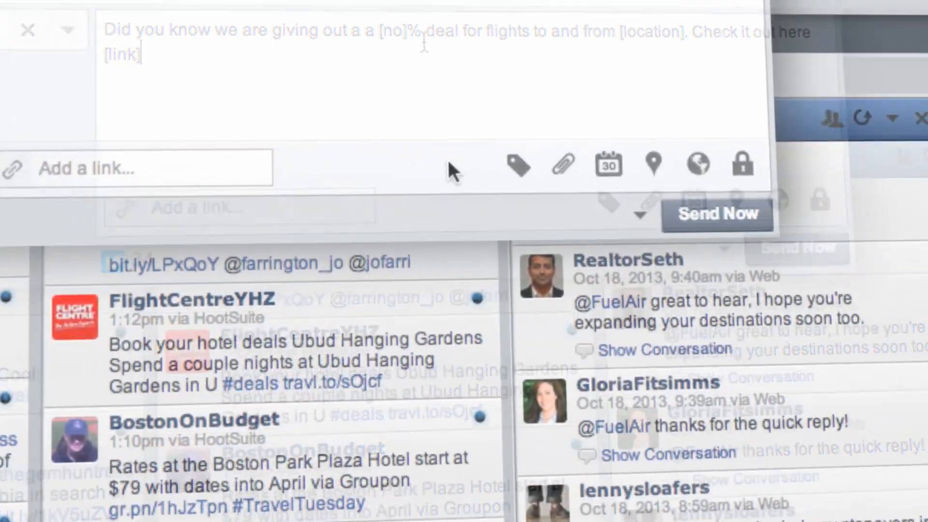
{"action": "left_click", "coordinate": [638, 216]}
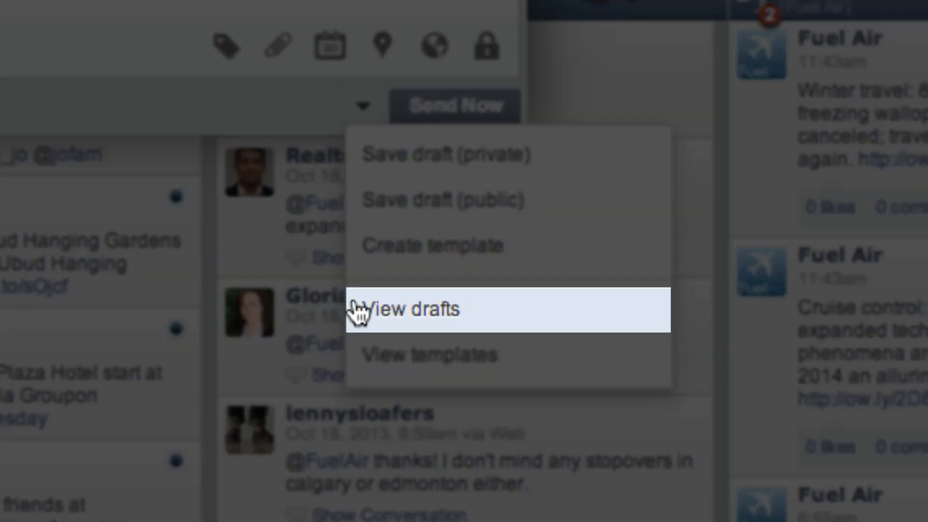
- Open the 40% London deal draft from View drafts for editing
{"action": "left_click", "coordinate": [414, 310]}
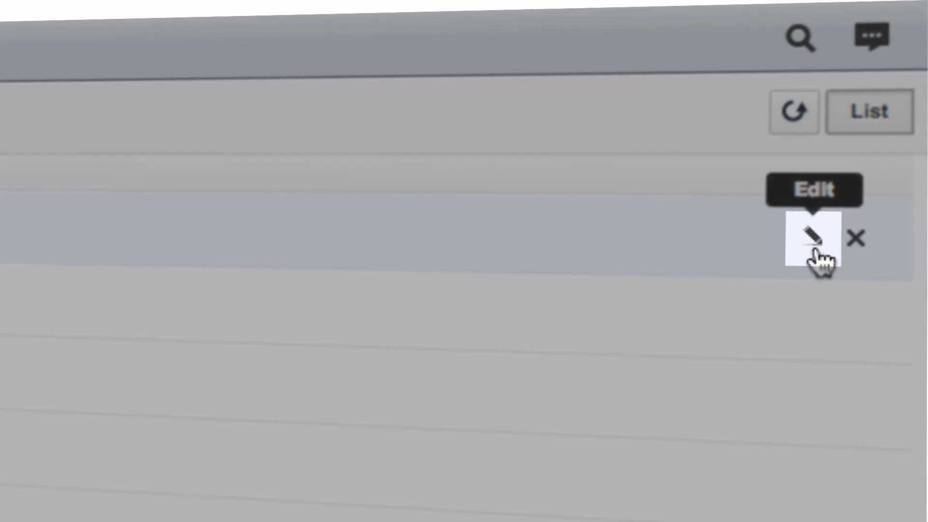
{"action": "left_click", "coordinate": [813, 237]}
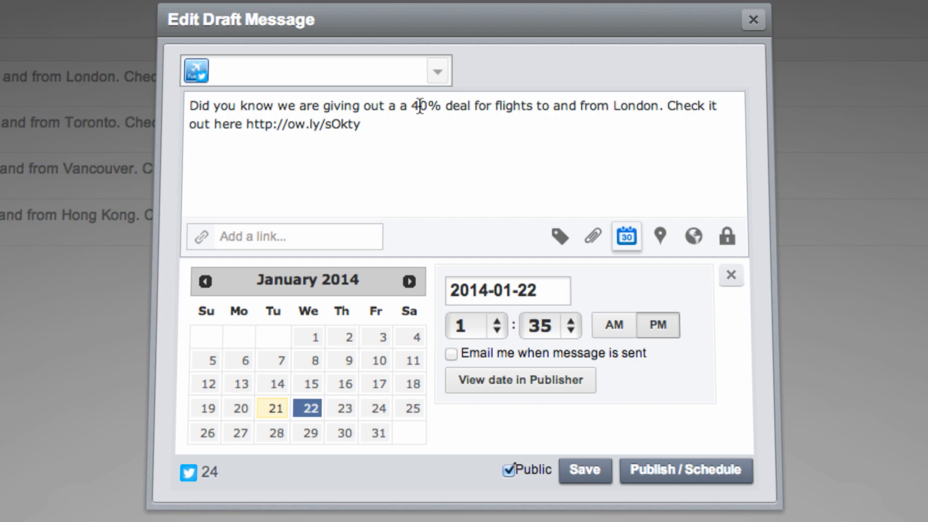
- Change the London deal to 35%, schedule it, and confirm deleting another draft
{"action": "type", "text": "35"}
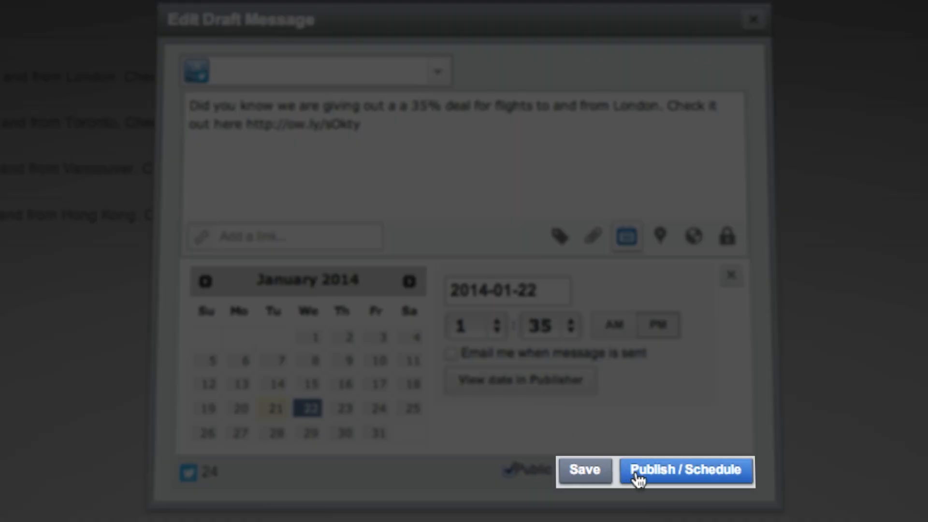
{"action": "left_click", "coordinate": [686, 471]}
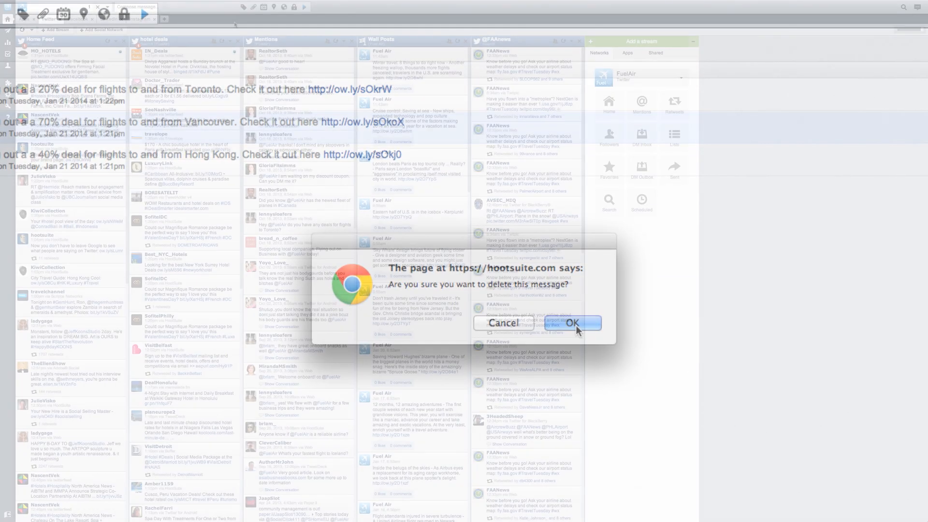
{"action": "left_click", "coordinate": [576, 323]}
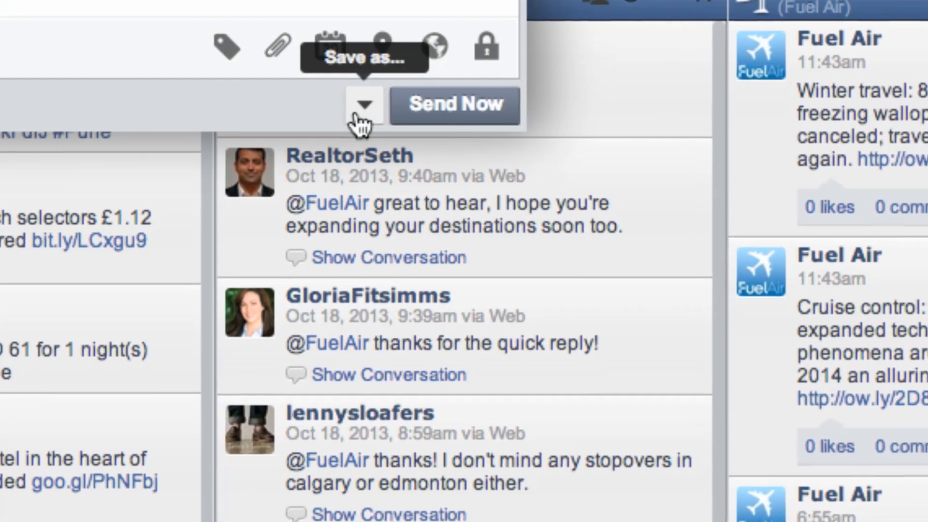
- Show team sharing options for the placeholder draft, then open save options for the winter tips message
{"action": "left_click", "coordinate": [366, 105]}
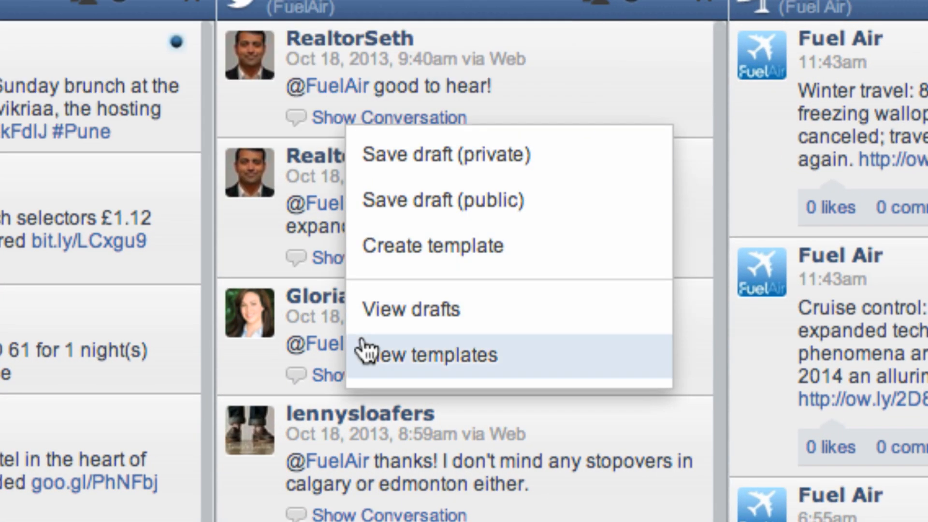
{"action": "left_click", "coordinate": [424, 354]}
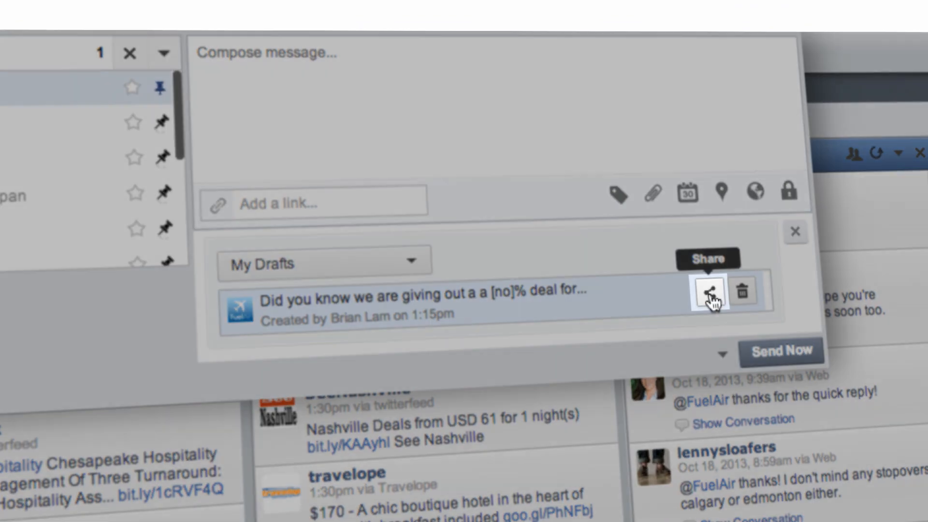
{"action": "left_click", "coordinate": [710, 291]}
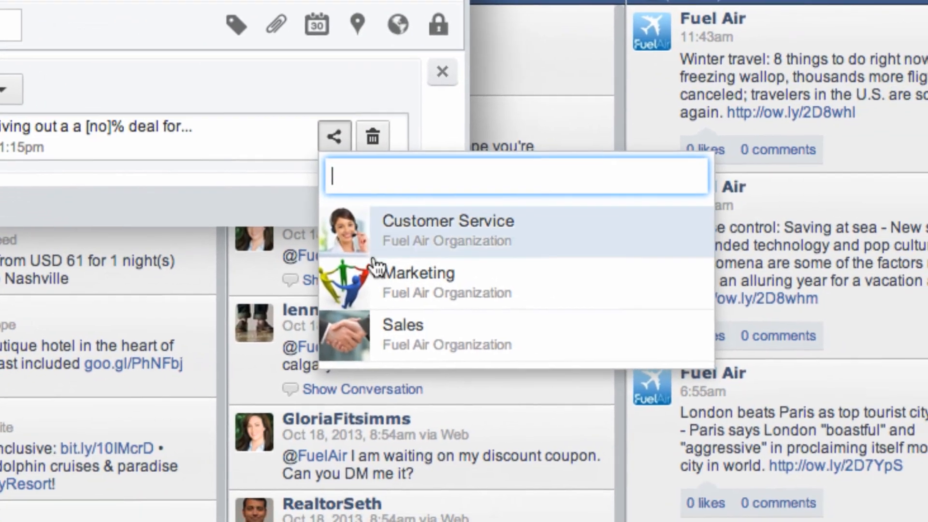
{"action": "mouse_move", "coordinate": [430, 329]}
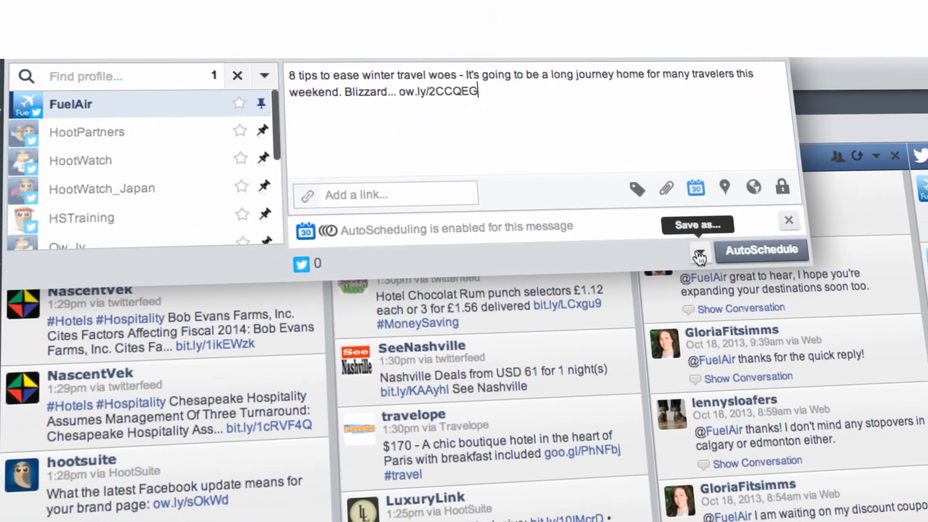
{"action": "left_click", "coordinate": [698, 250]}
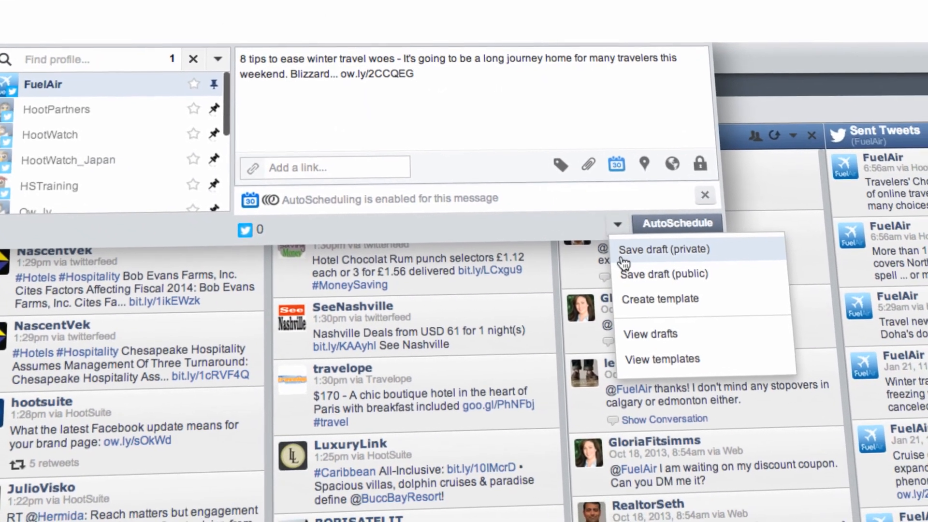